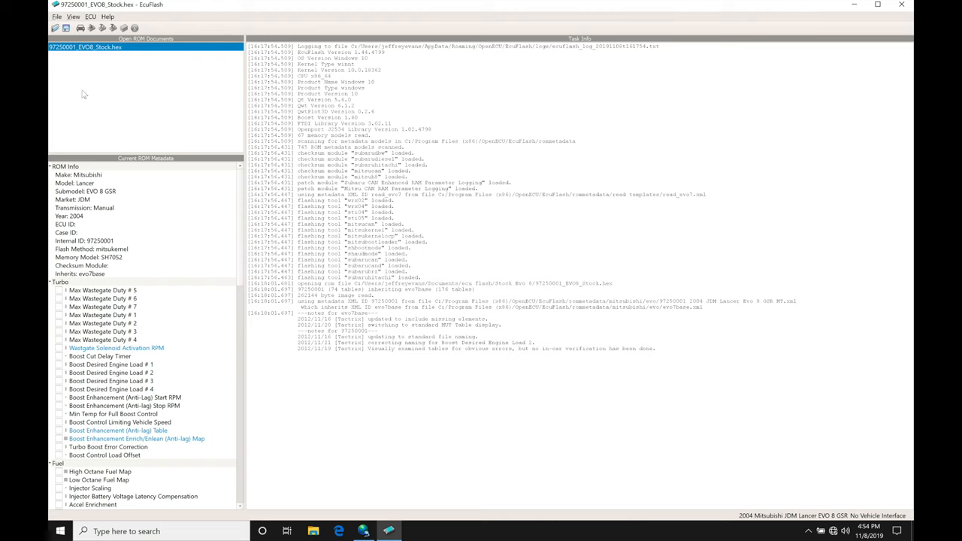
mouse_move(84, 217)
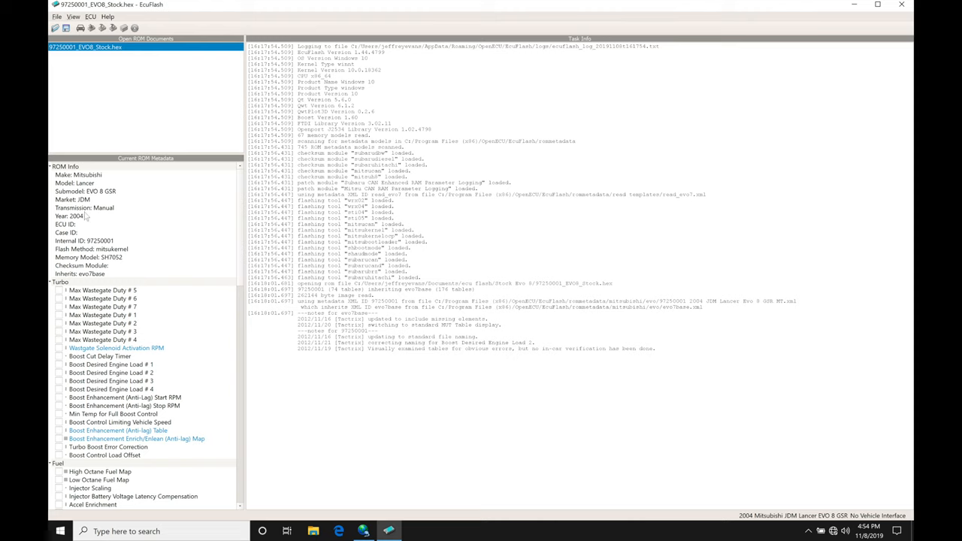
mouse_move(90, 248)
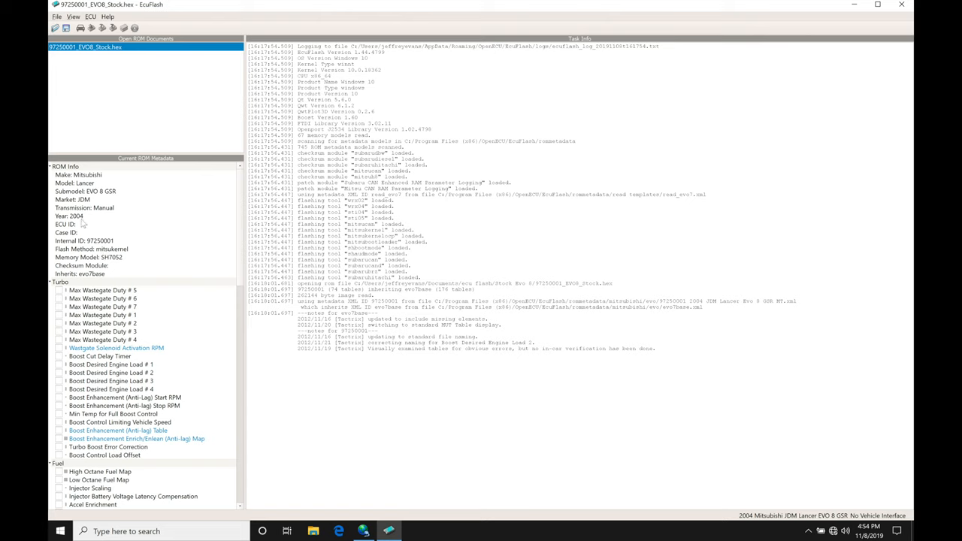
mouse_move(138, 246)
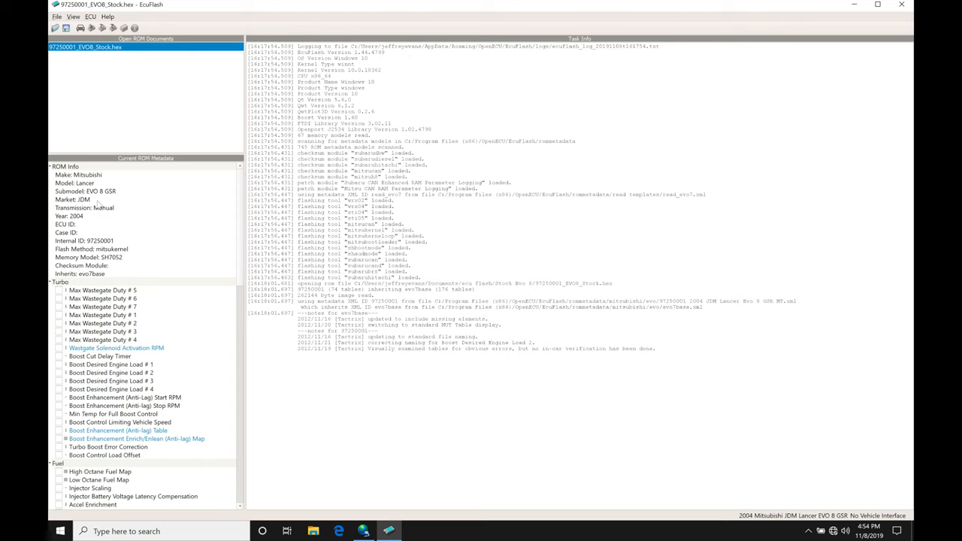
mouse_move(117, 259)
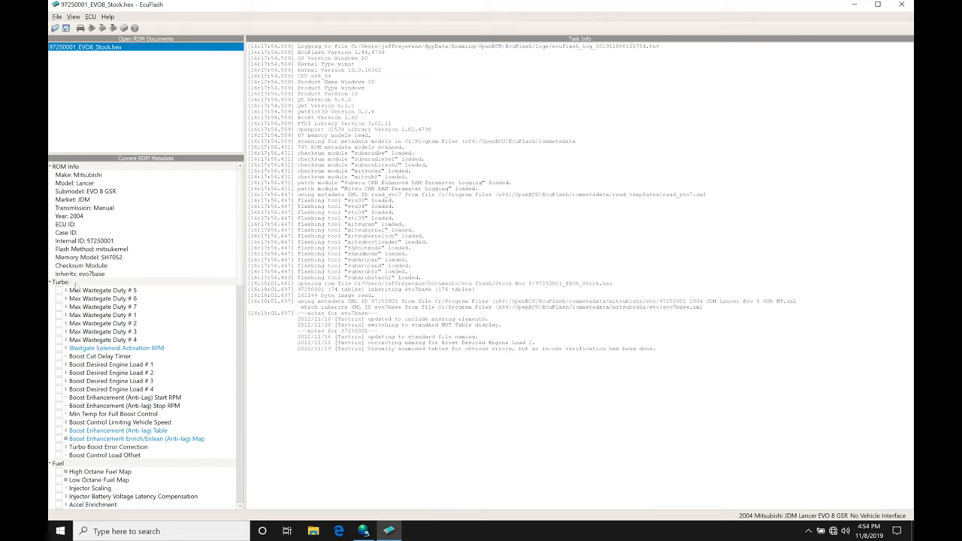
View Max Wastegate Duty #5 briefly, close it, and select the Tephra V7 desktop folder
double_click(102, 290)
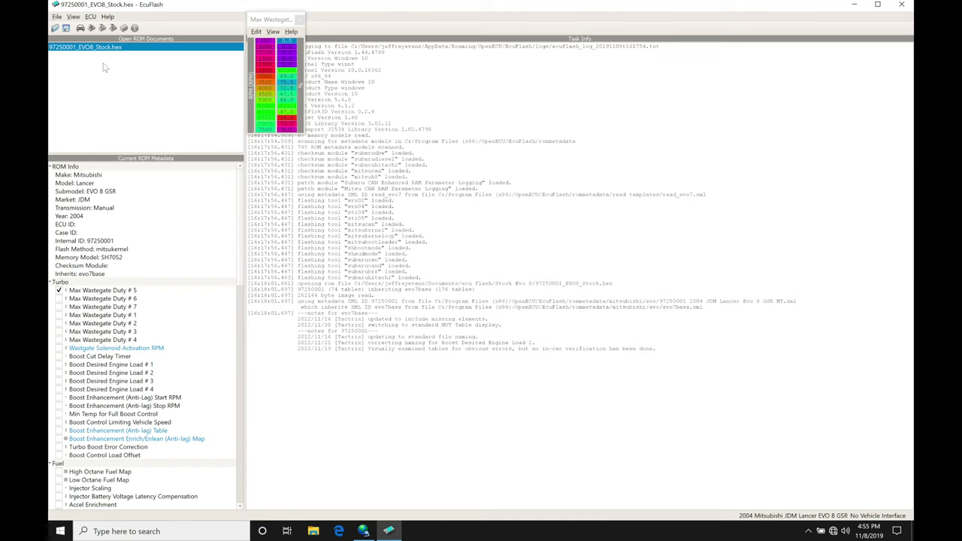
click(300, 18)
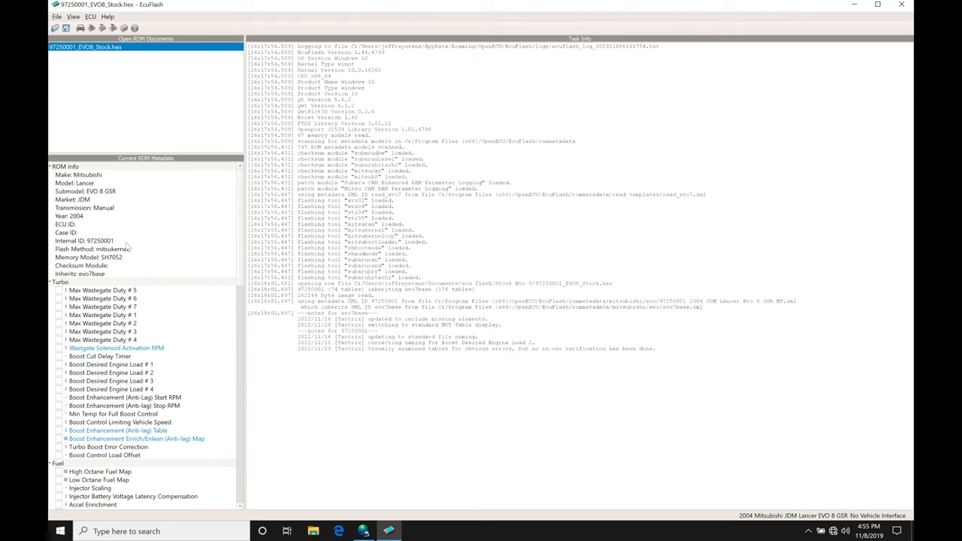
mouse_move(139, 291)
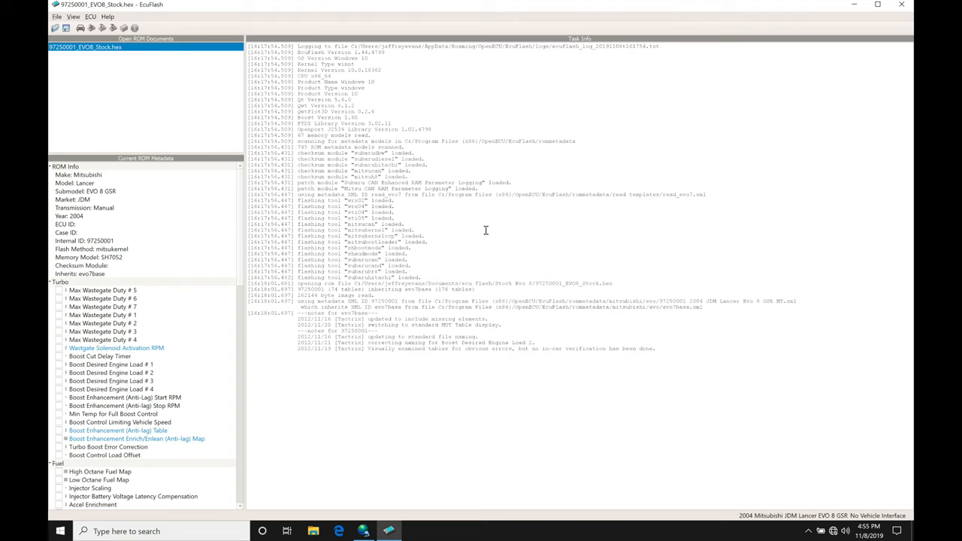
mouse_move(853, 9)
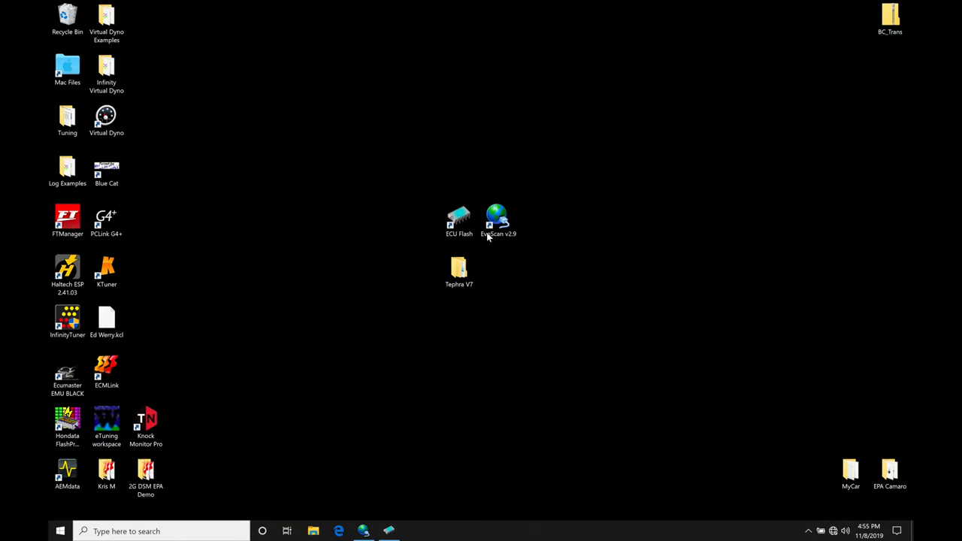
mouse_move(475, 295)
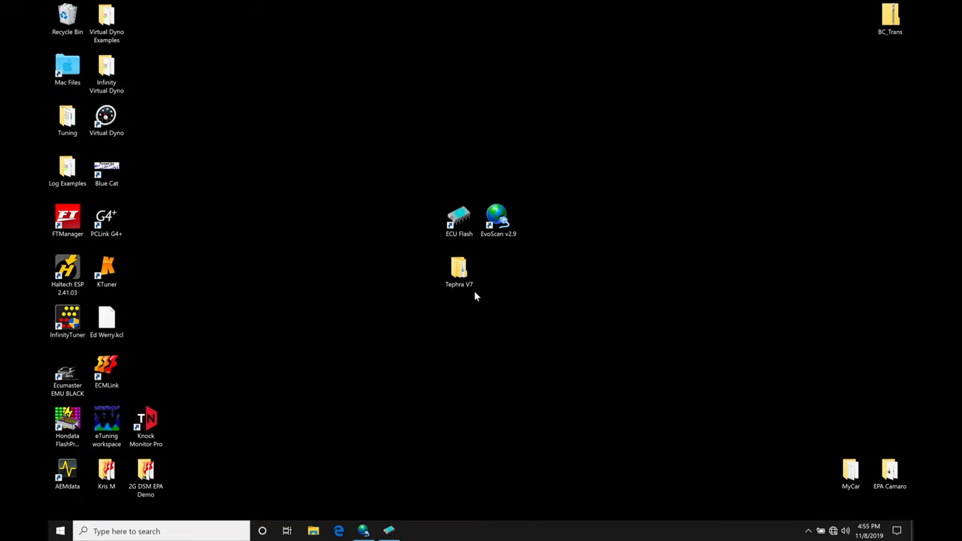
click(460, 271)
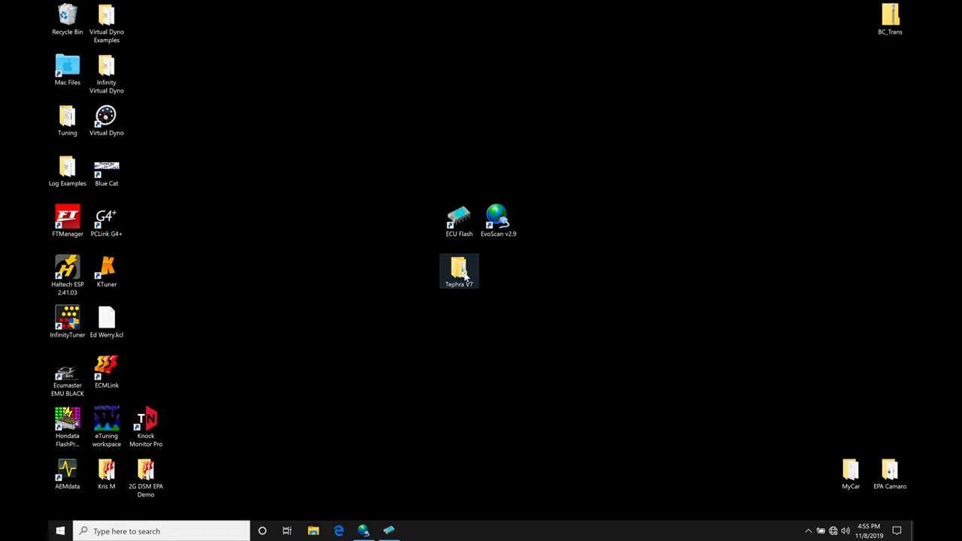
Browse the Tephra V7 folder, selecting the 94170715 Evo 8 and 88590715 Evo 9 TephraMod-V7 folders
double_click(460, 270)
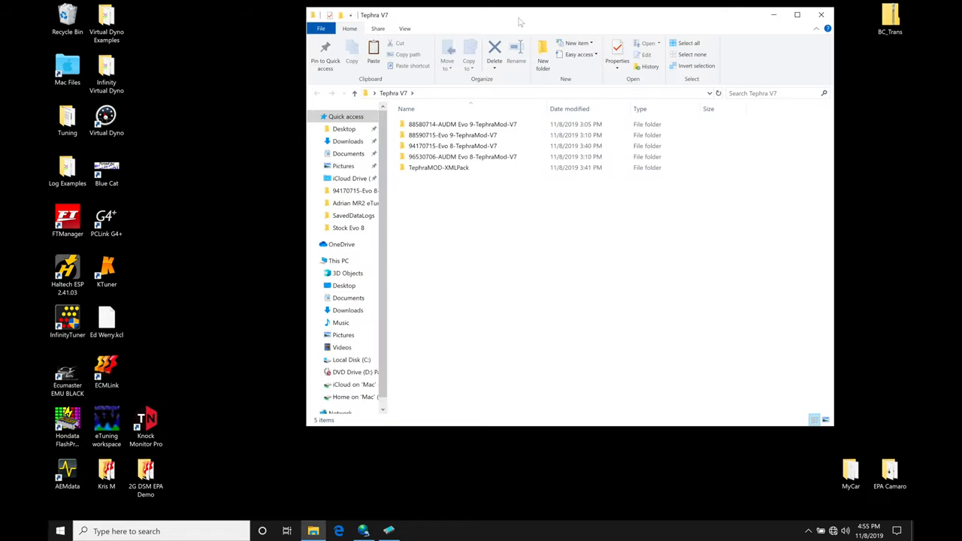
click(542, 60)
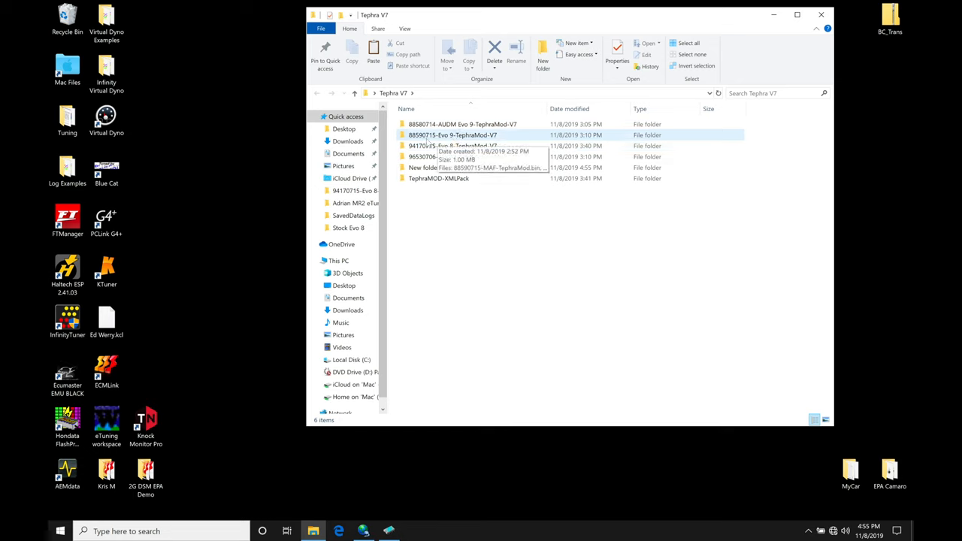
click(451, 146)
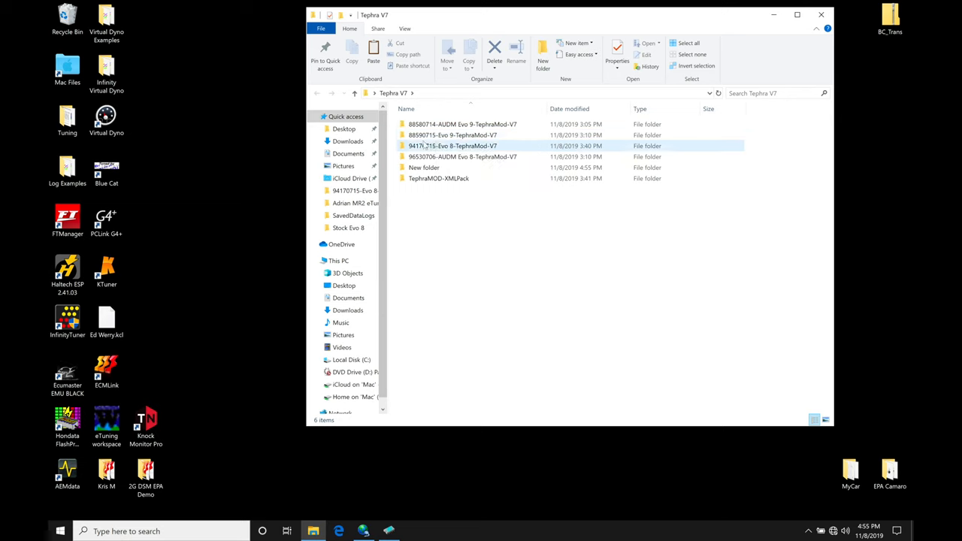
mouse_move(451, 135)
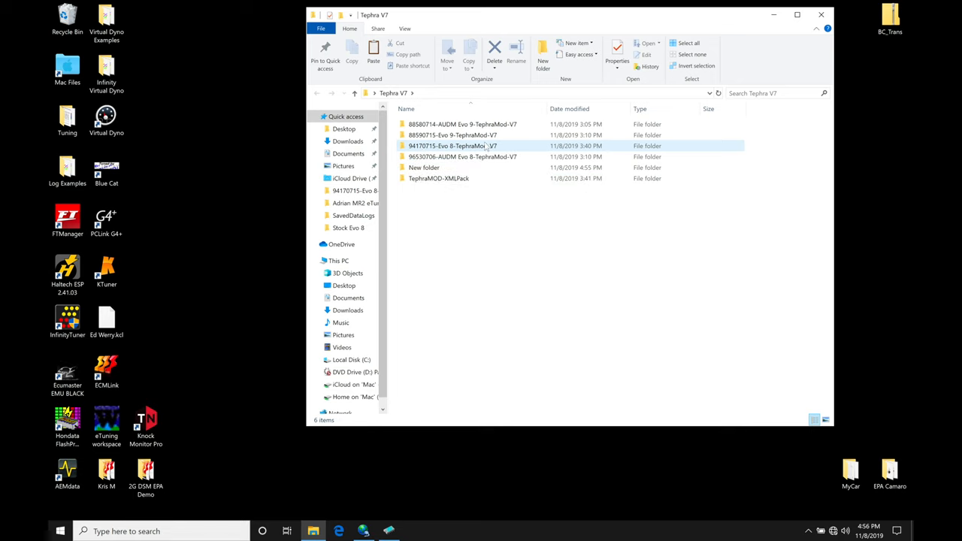
click(451, 135)
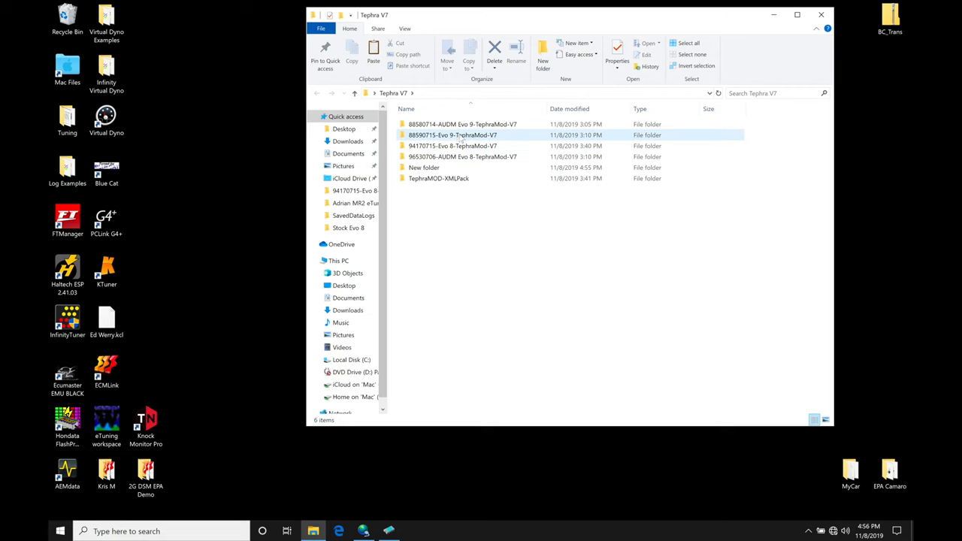
click(451, 145)
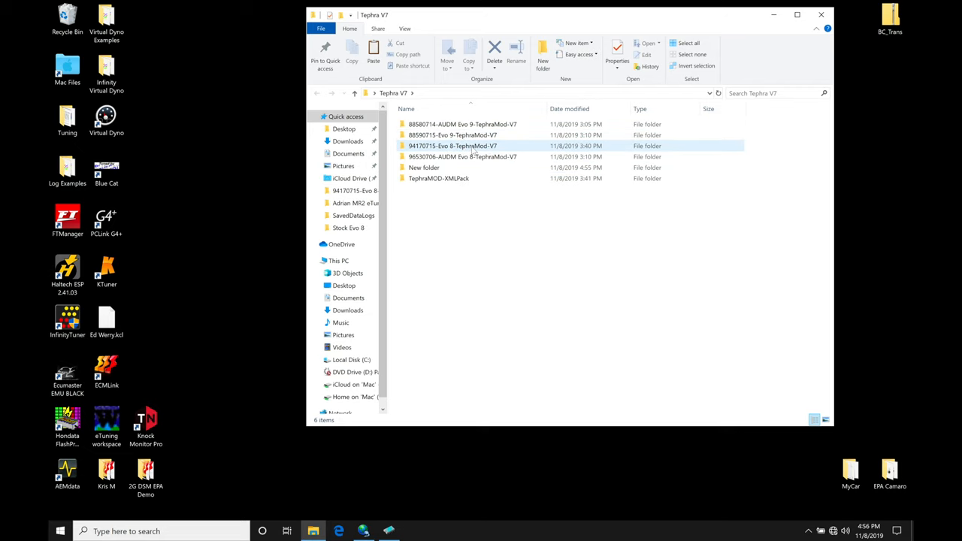